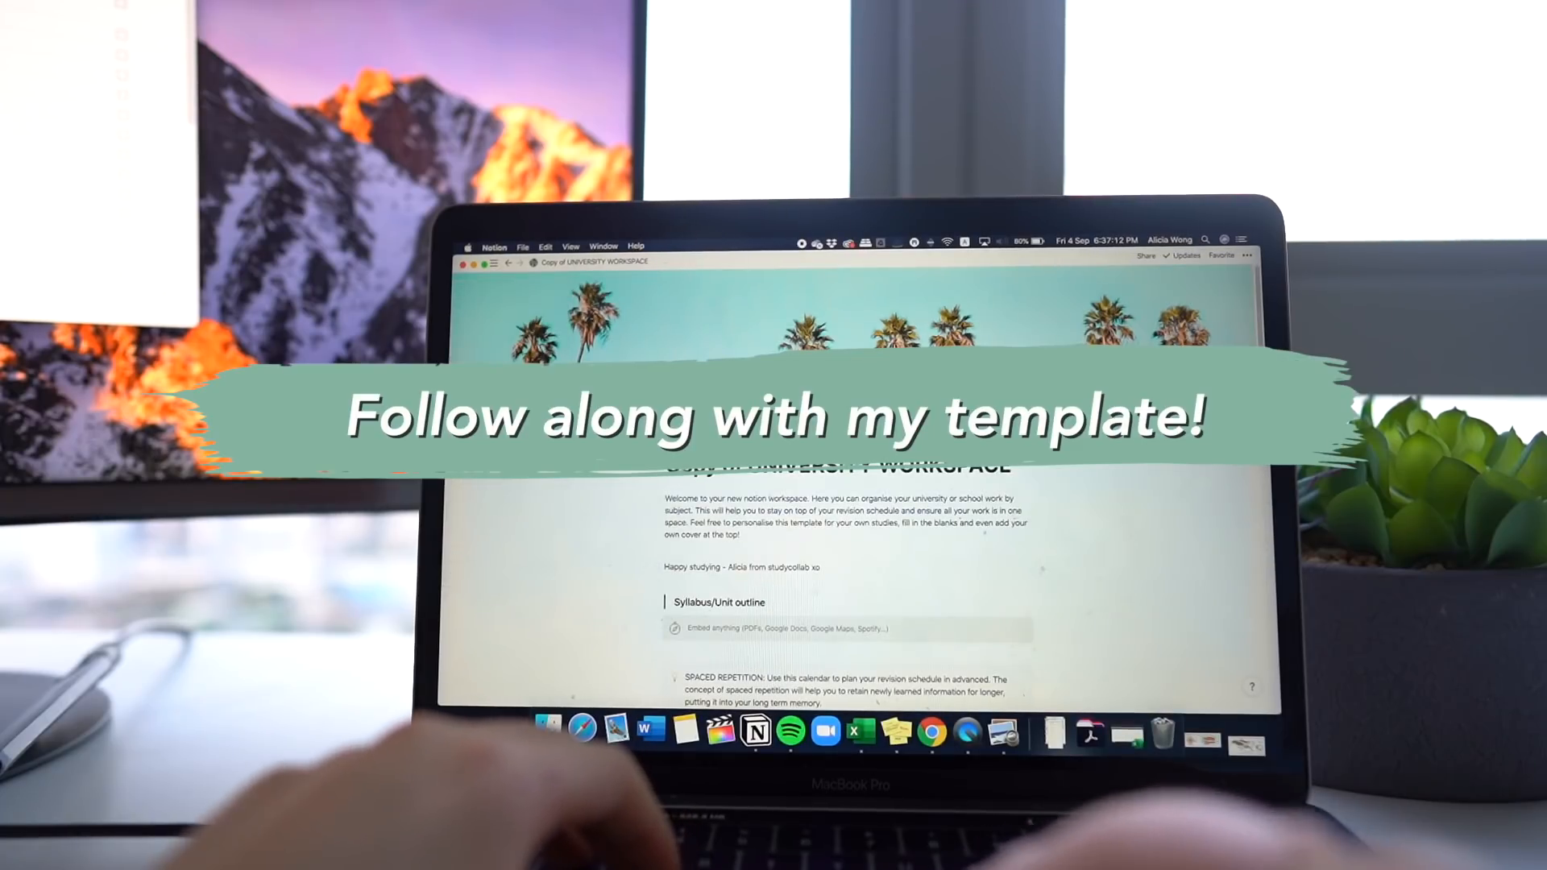
Retitle the copied workspace page PHSI2008 and search the emoji picker for 'run'.
{"action": "type", "text": "PHSI200"}
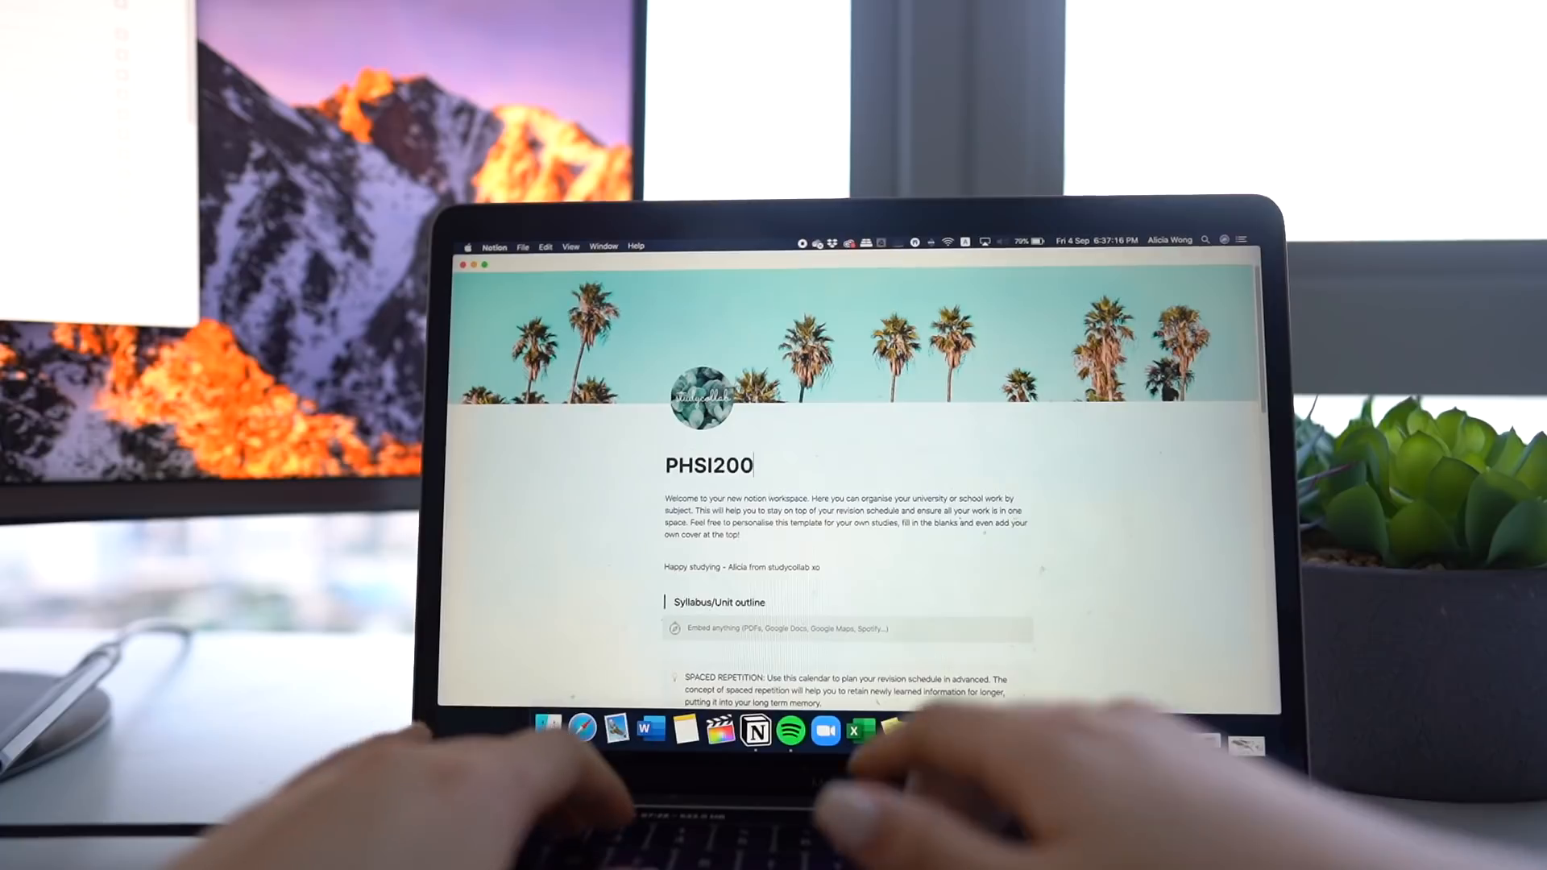
{"action": "left_click", "coordinate": [699, 398]}
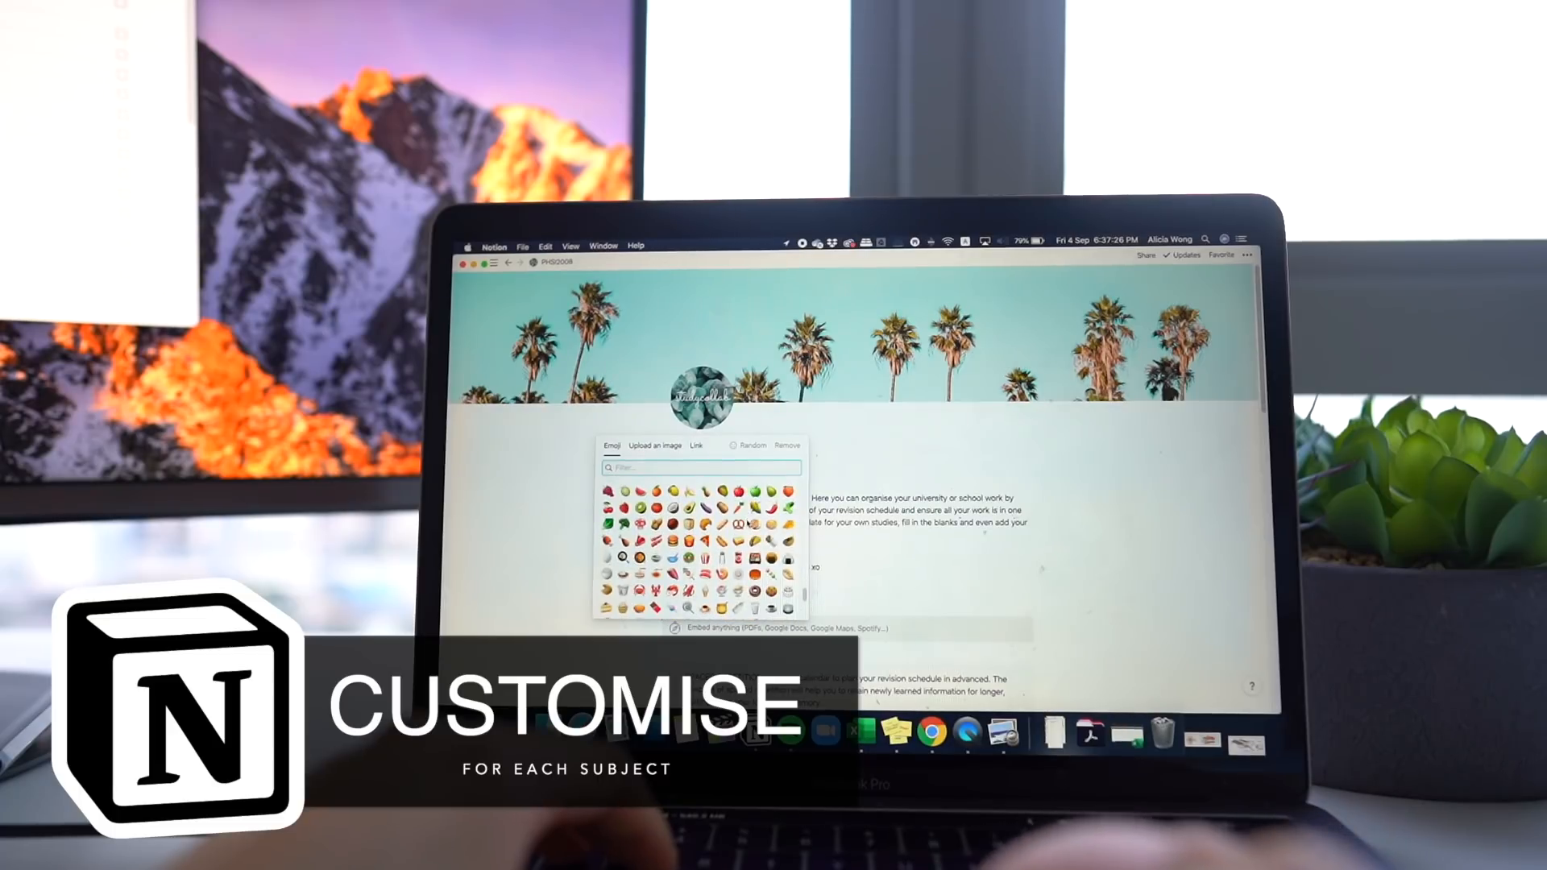
{"action": "type", "text": "run"}
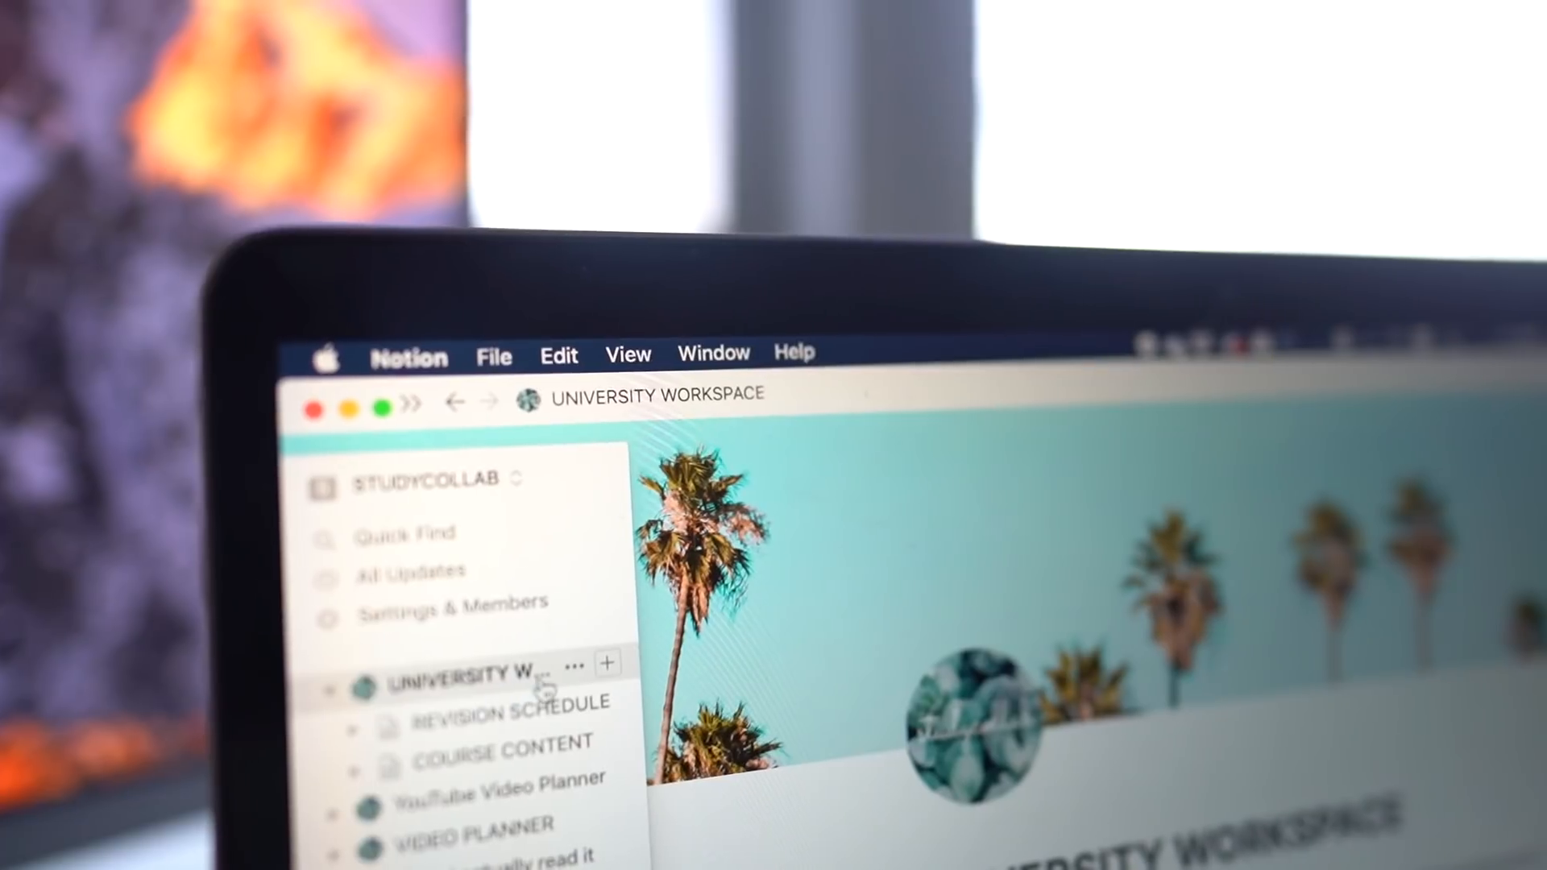
Return to the original University Workspace template page in Notion.
{"action": "left_click", "coordinate": [575, 665]}
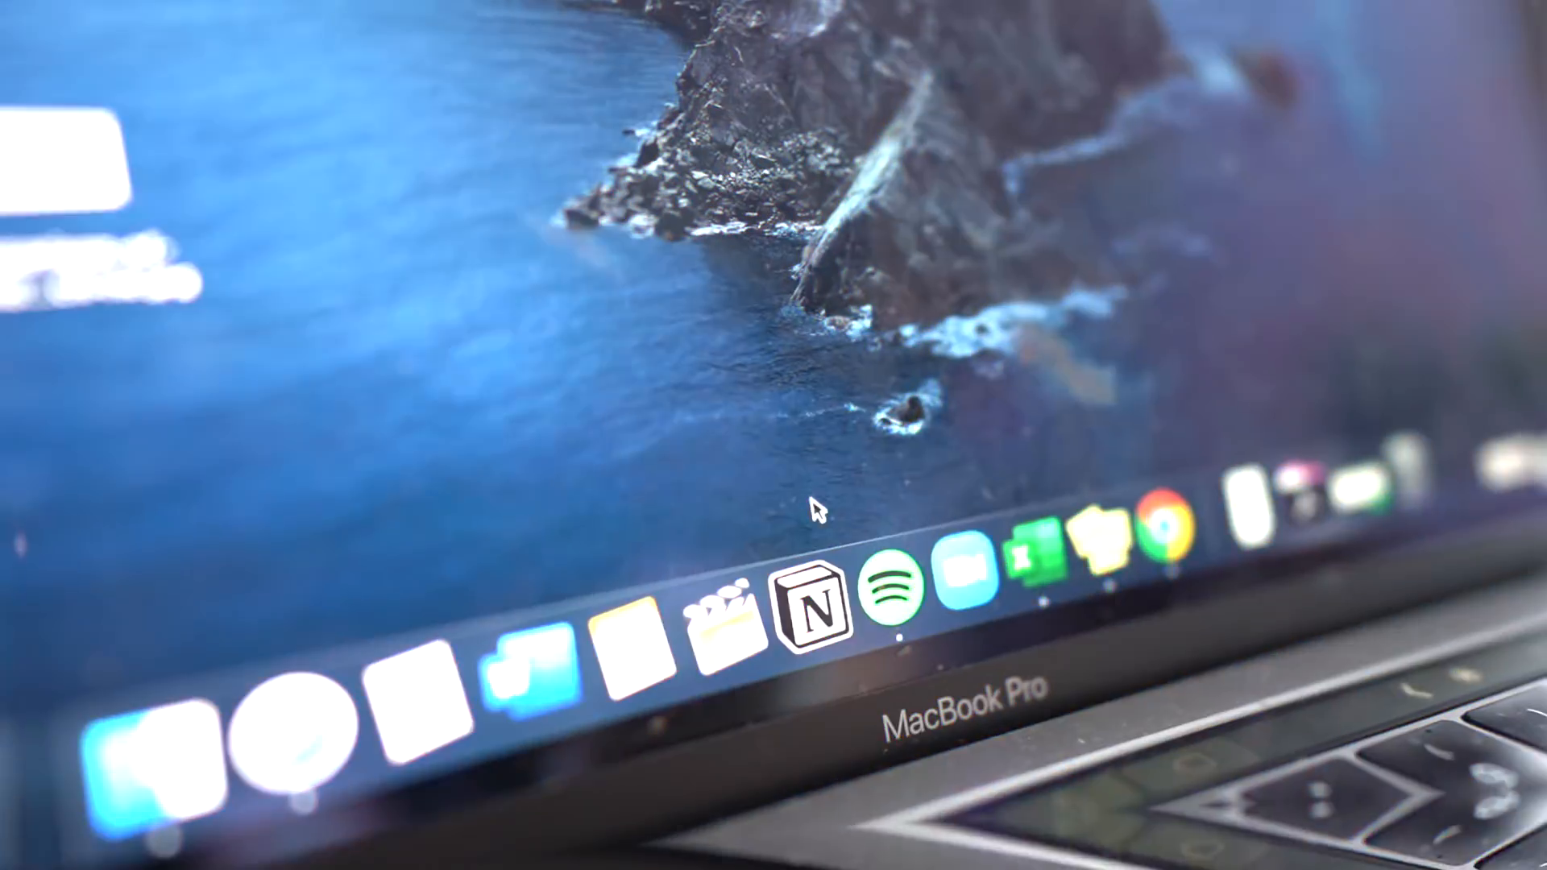
{"action": "left_click", "coordinate": [815, 587]}
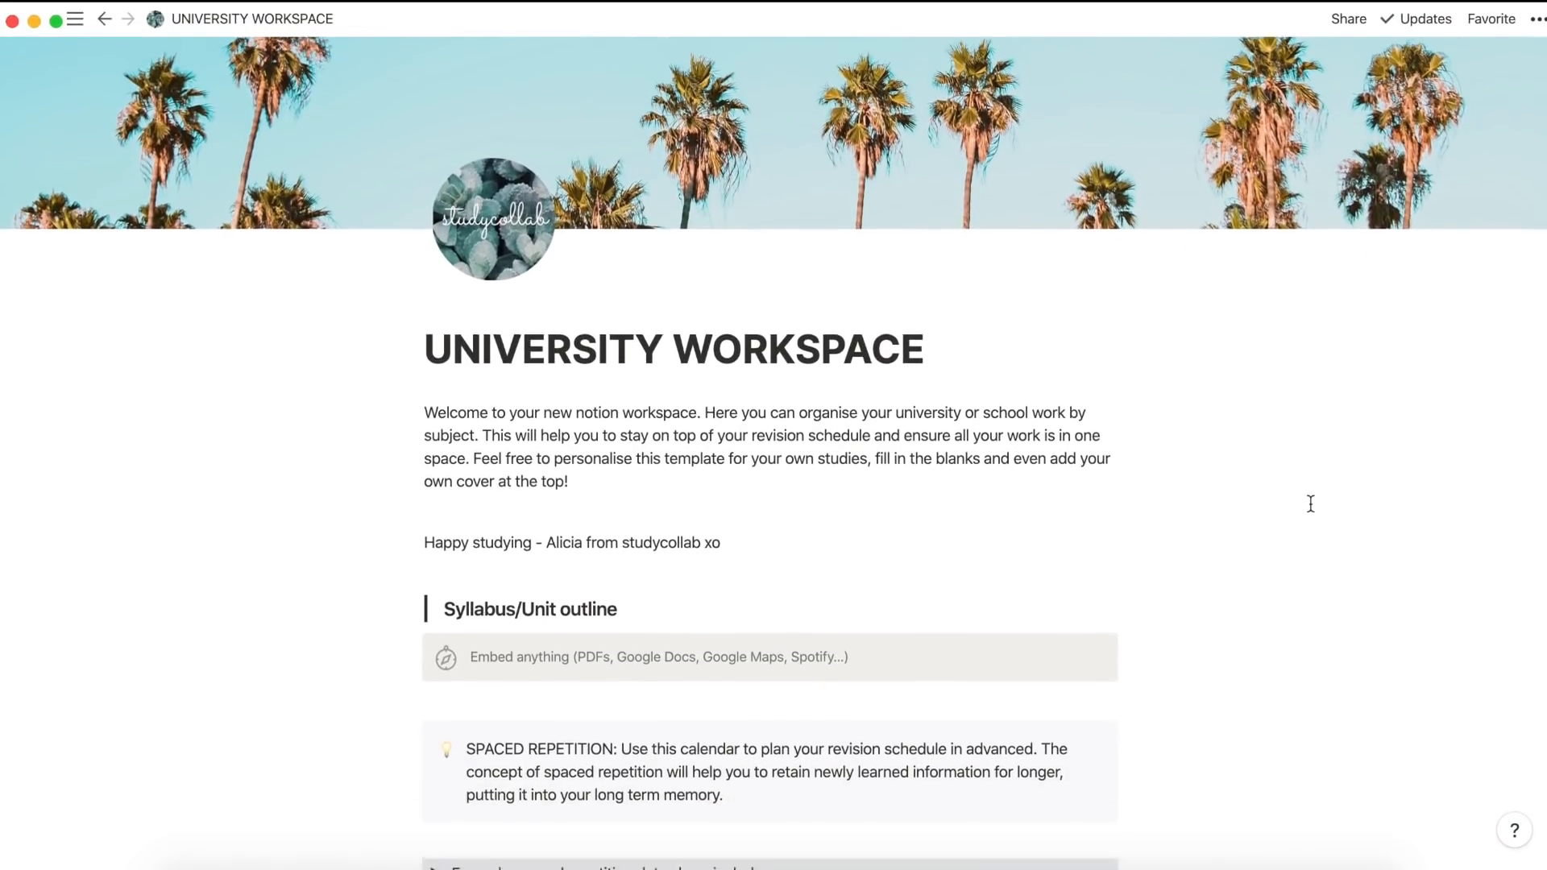
Scroll down to the PHSI2008 revision schedule calendar showing September 2020.
{"action": "scroll", "scroll_direction": "down", "scroll_amount": 3}
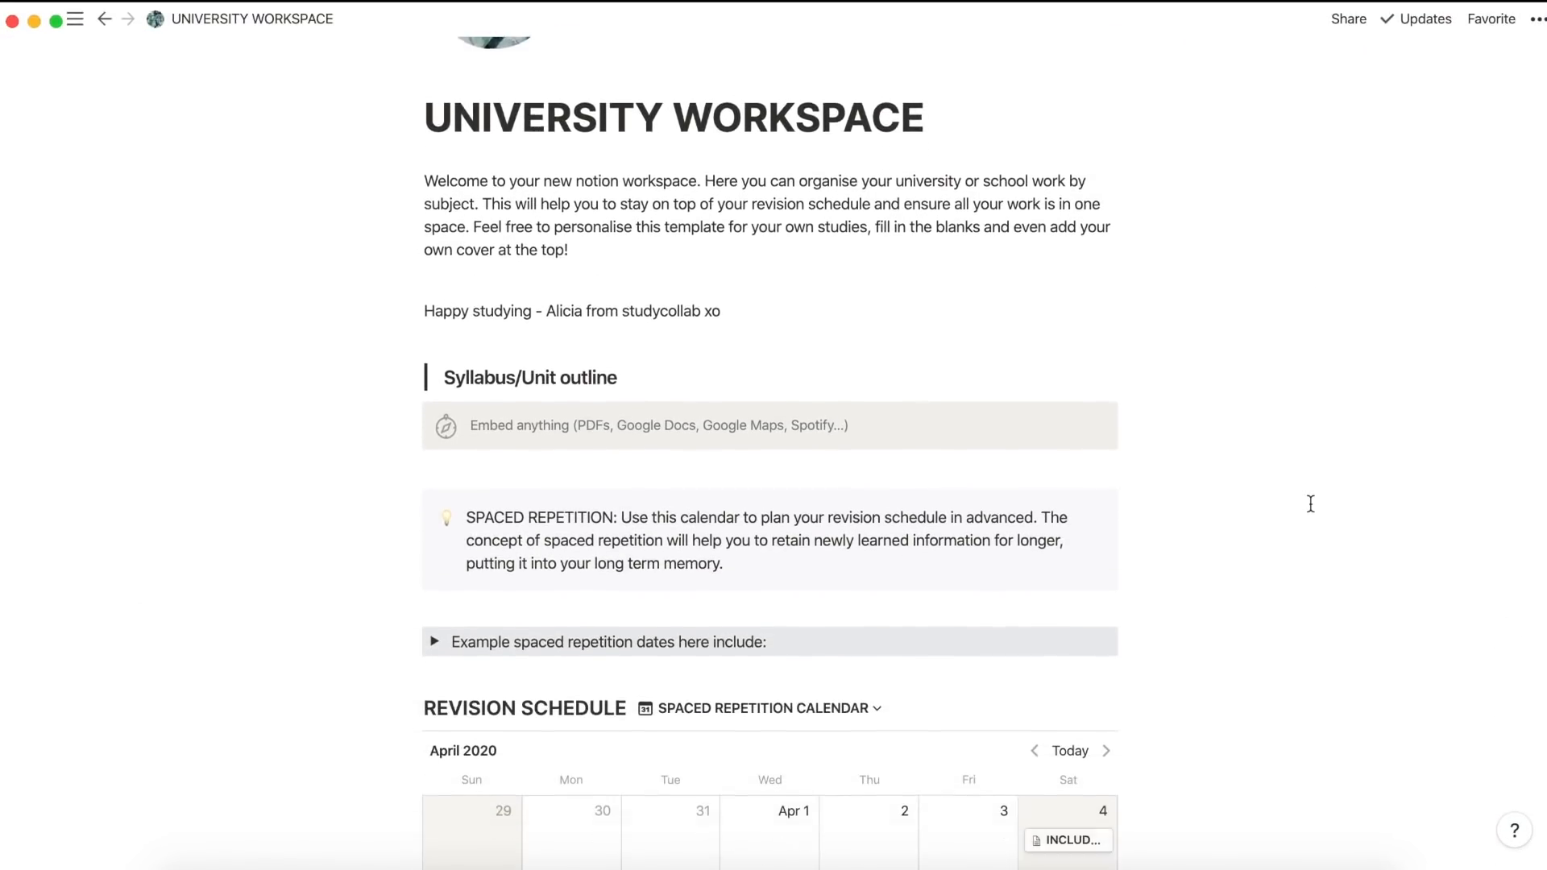
{"action": "scroll", "scroll_direction": "down", "scroll_amount": 3}
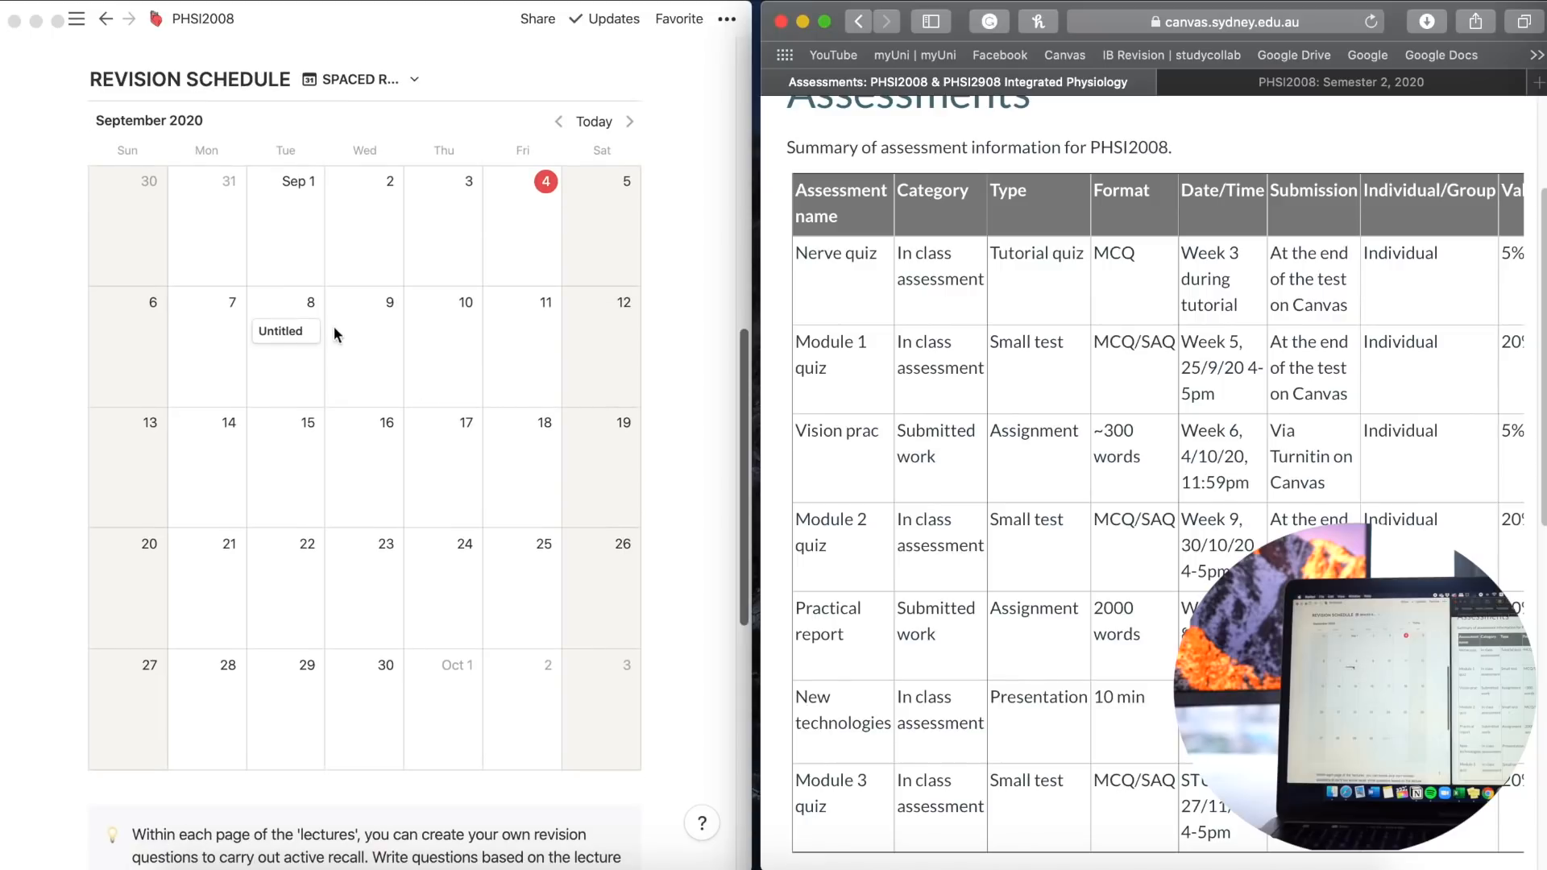
Name the Sep 8 entry Nerve Practical Quiz (5%) and edit the Vision Practical Quiz entry's date.
{"action": "left_click", "coordinate": [283, 331]}
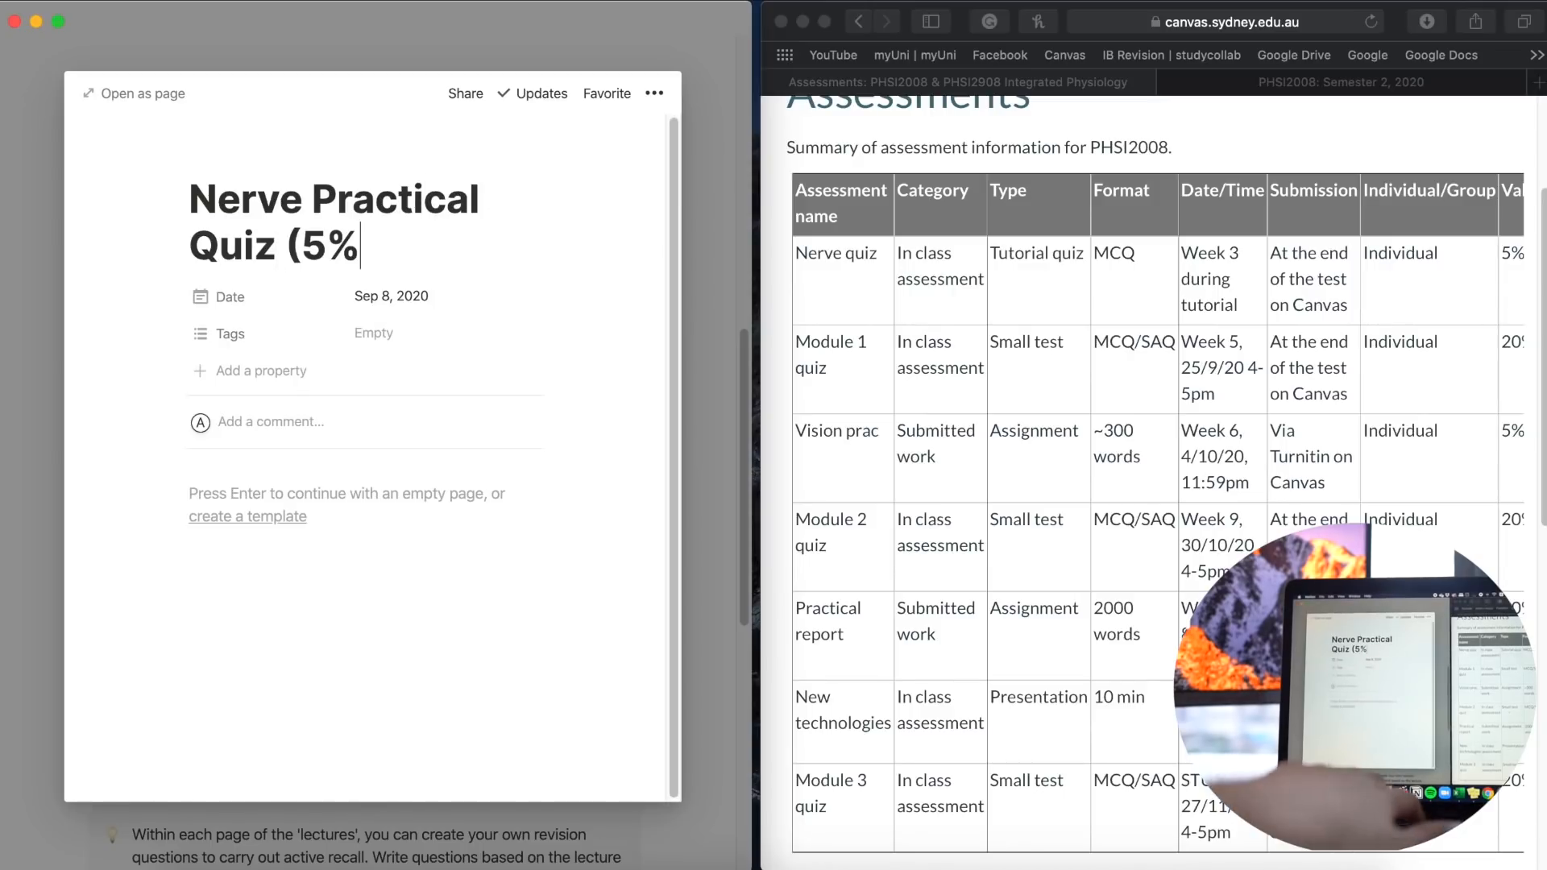
{"action": "type", "text": ")"}
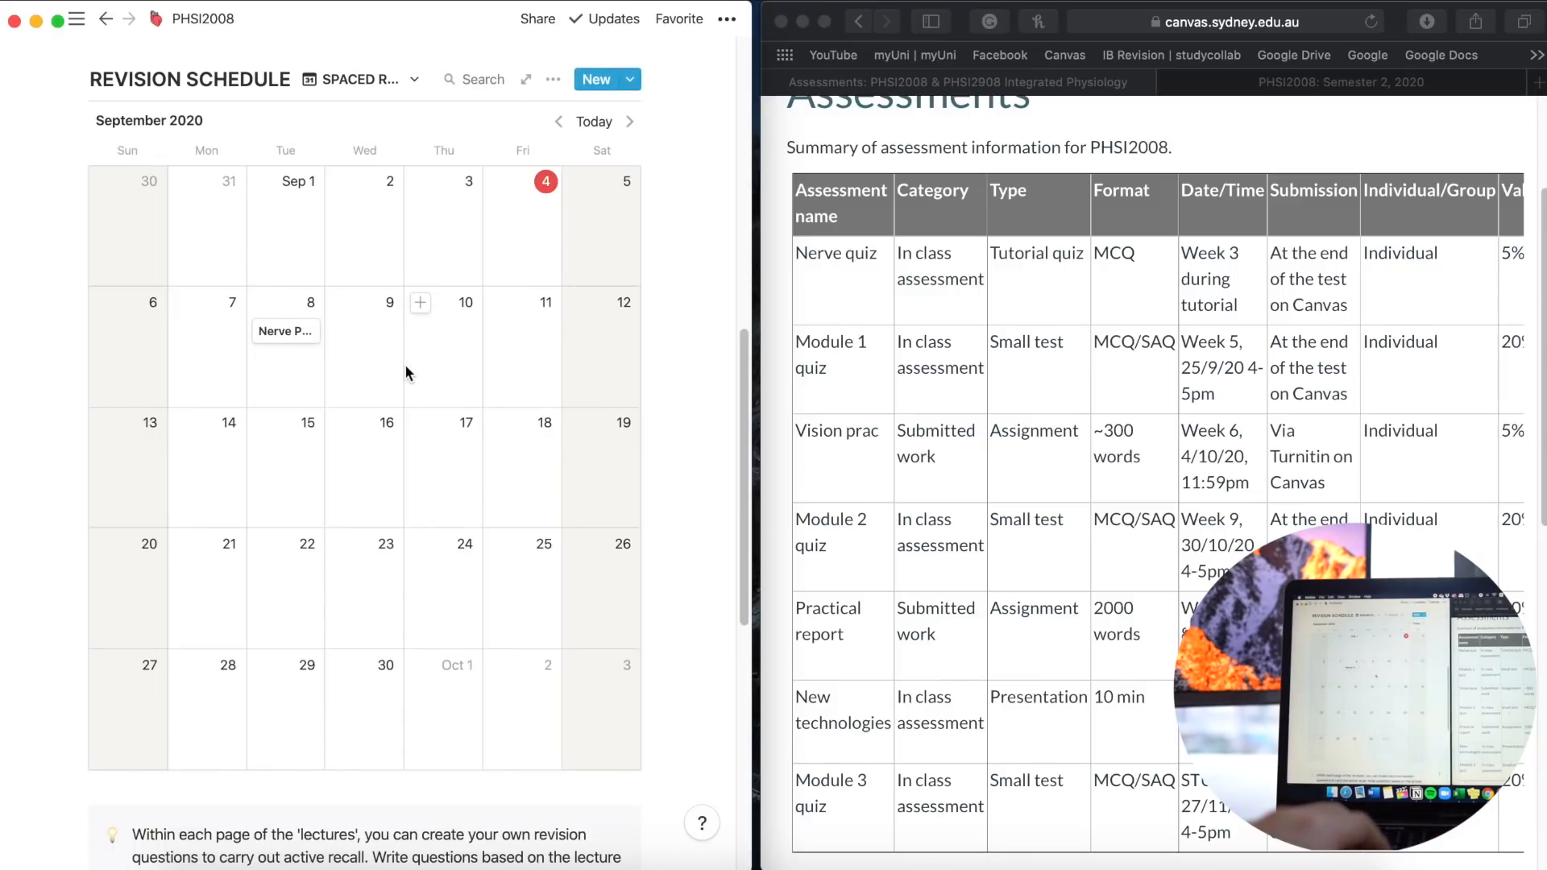
{"action": "right_click", "coordinate": [279, 220]}
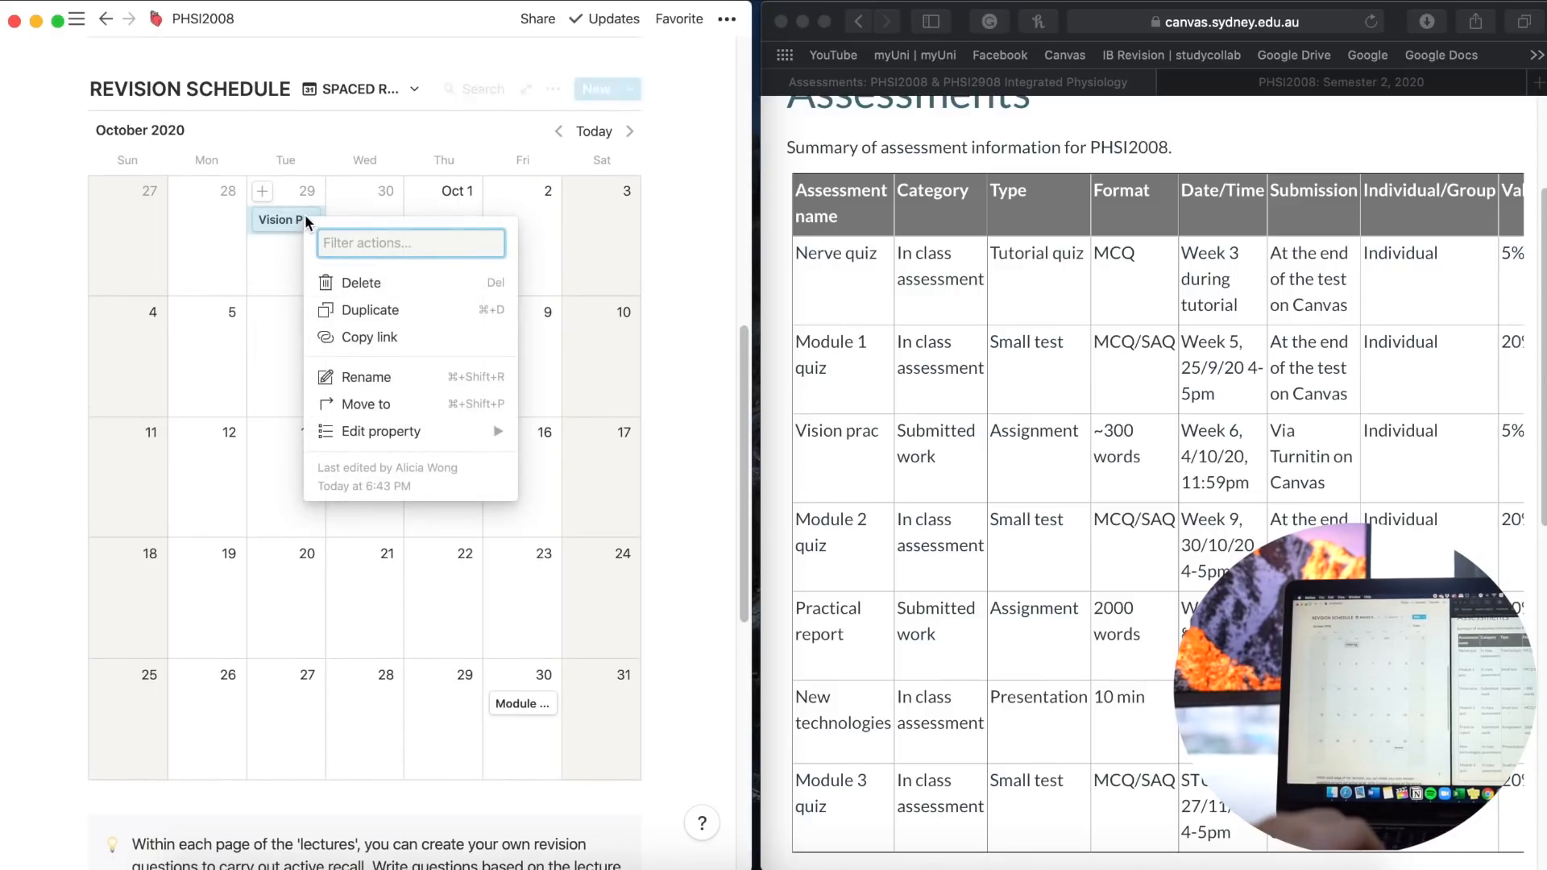
{"action": "left_click", "coordinate": [379, 431]}
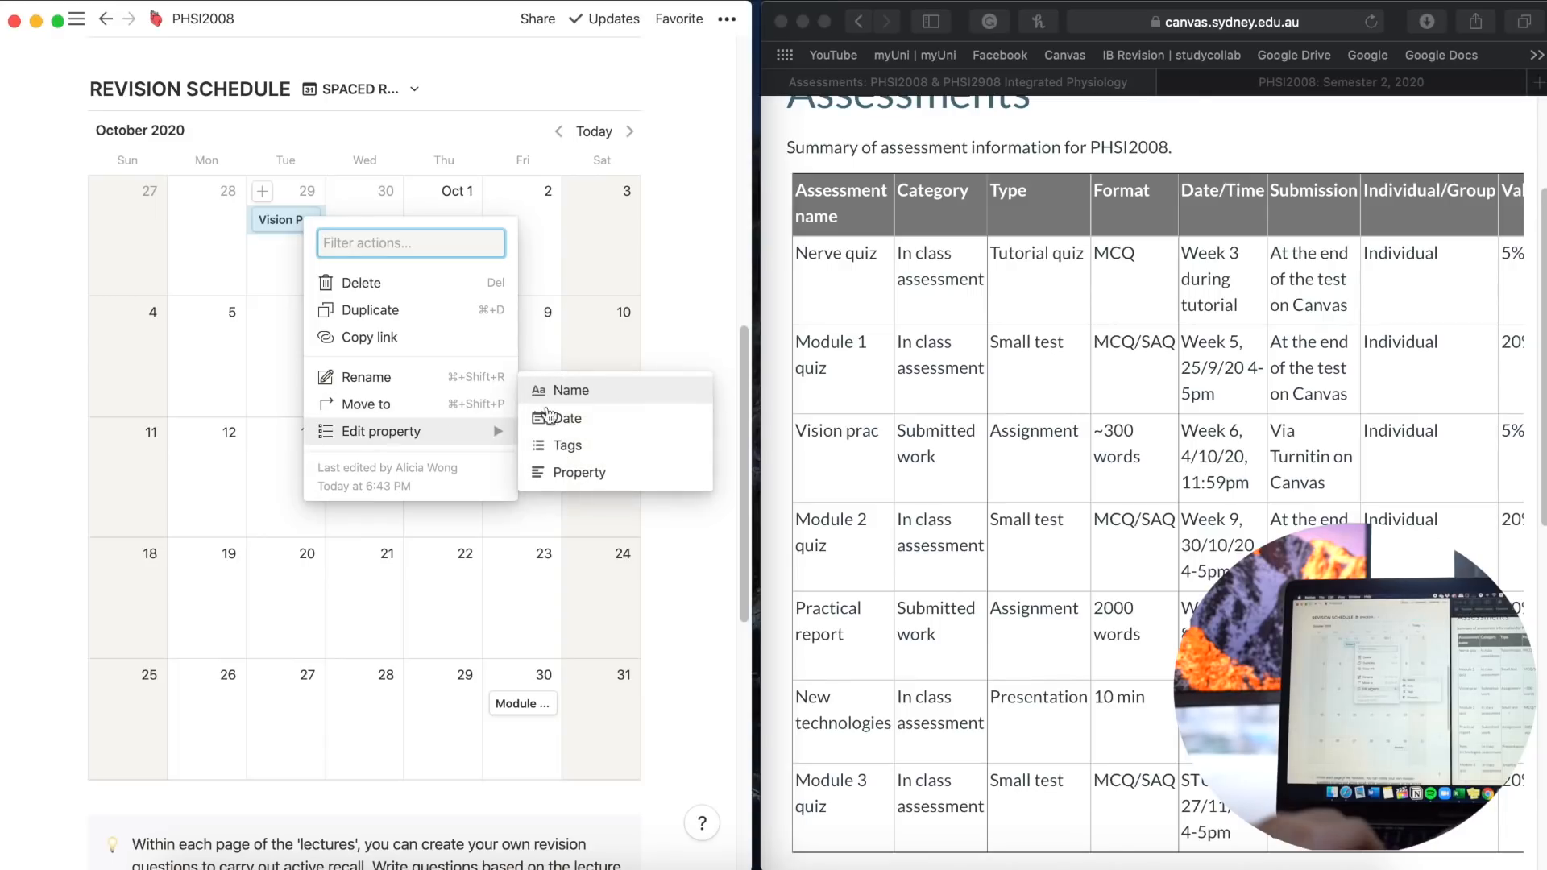
{"action": "left_click", "coordinate": [568, 418]}
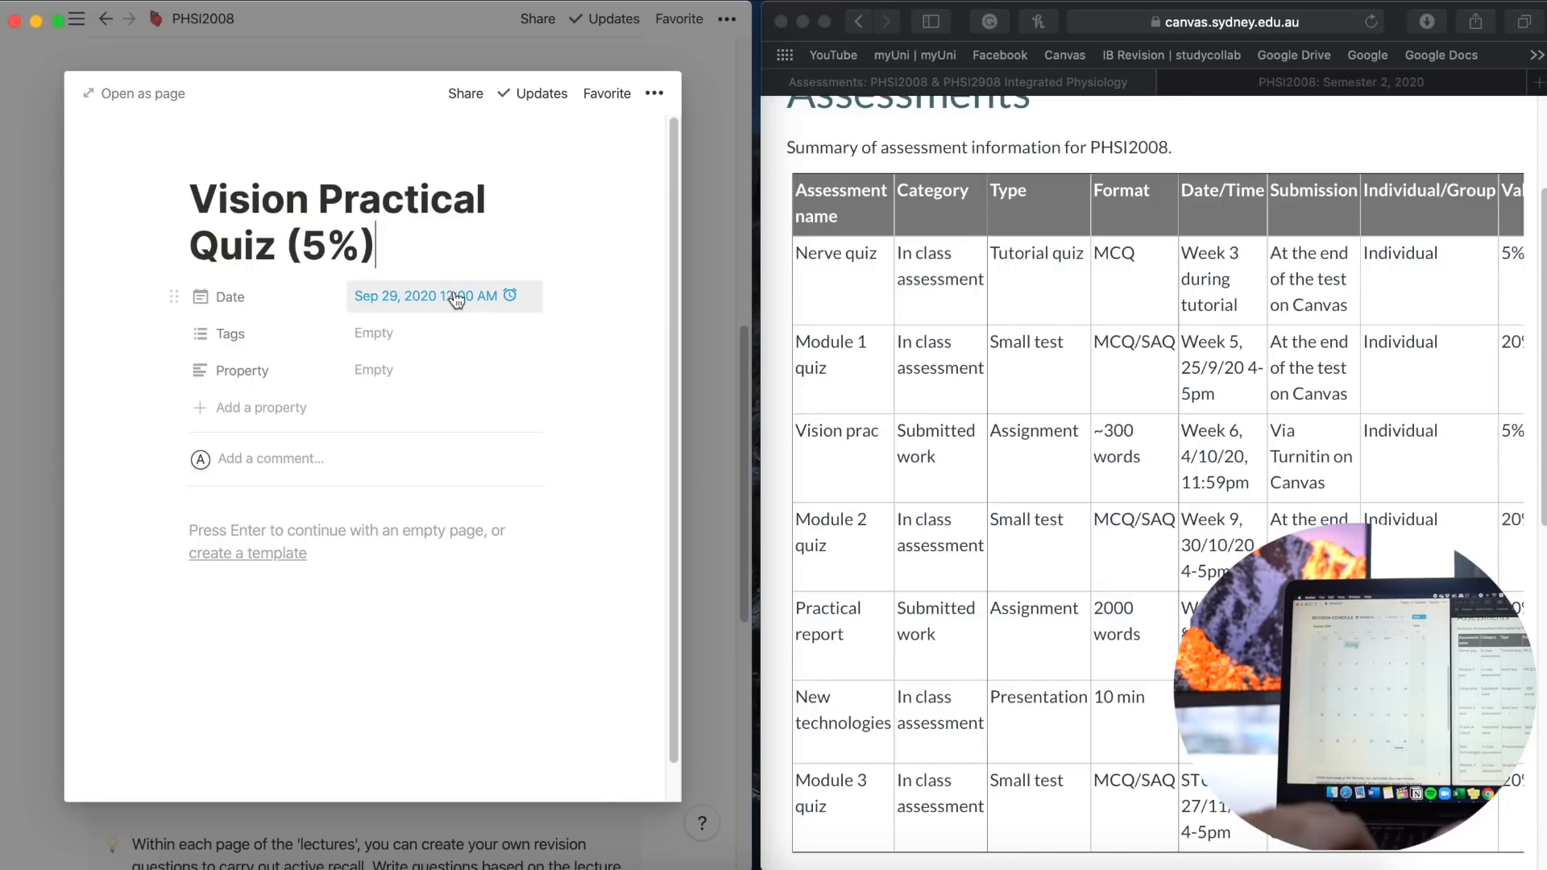
Date the Vision Practical Quiz (5%) on Sep 29 and close the date picker.
{"action": "left_click", "coordinate": [424, 297]}
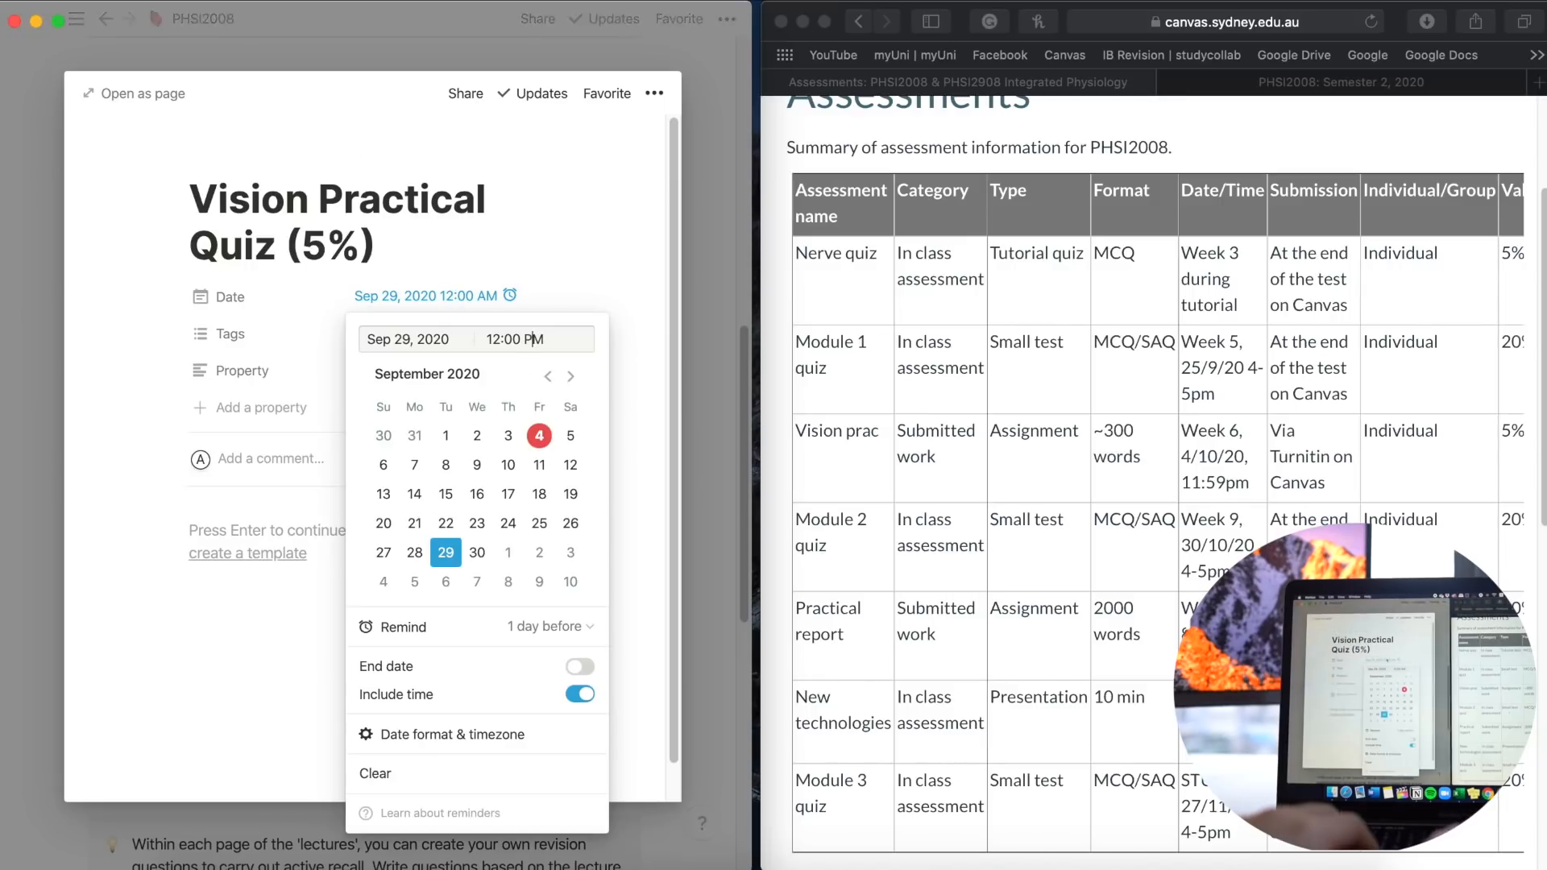
{"action": "mouse_move", "coordinate": [330, 590]}
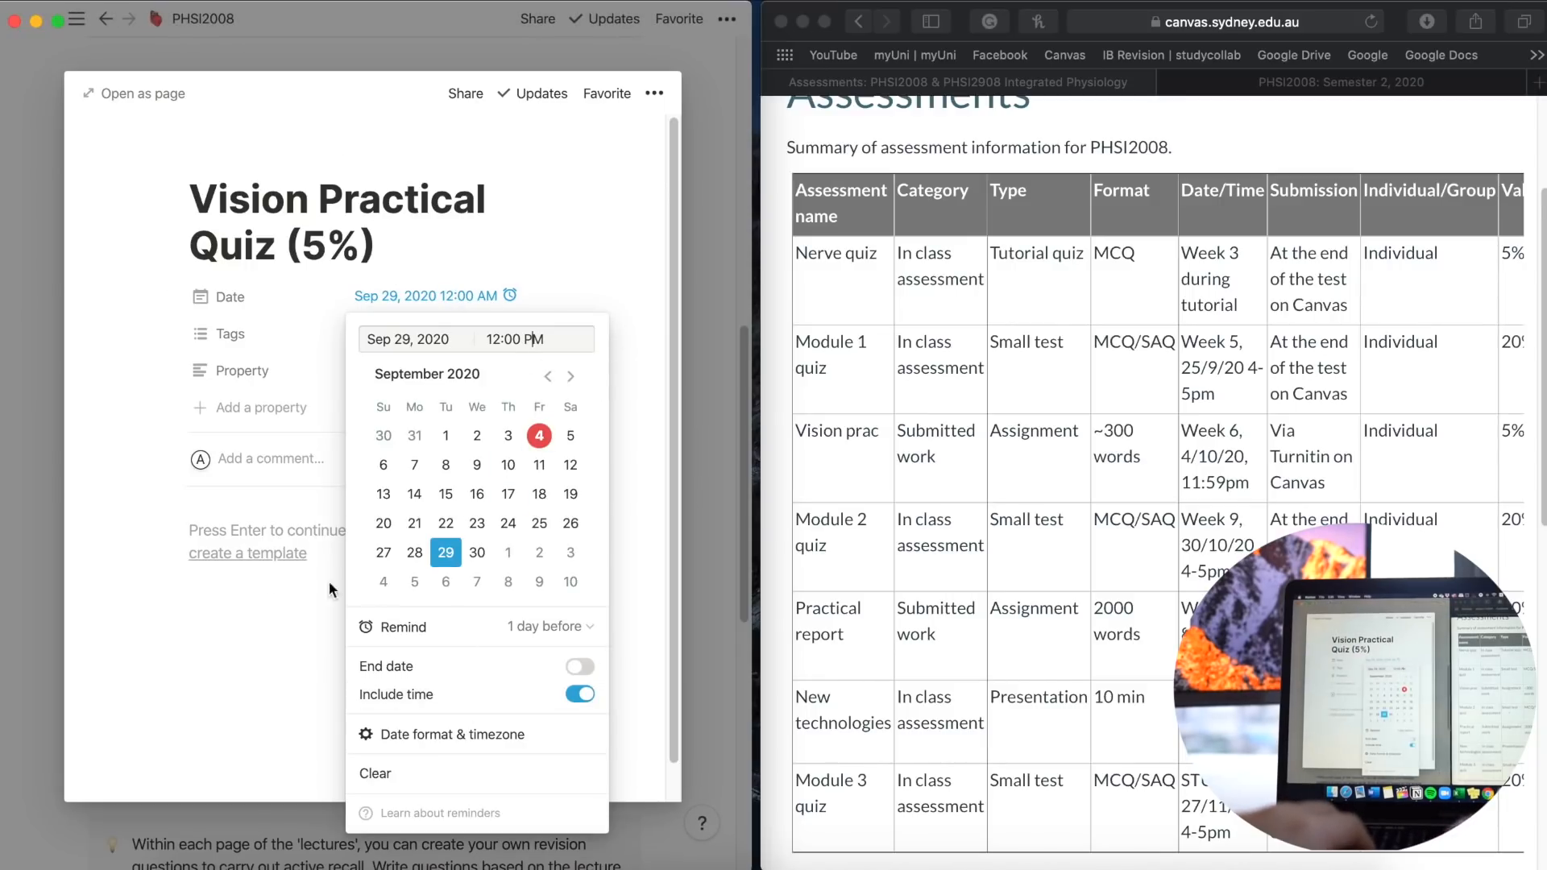
{"action": "left_click", "coordinate": [330, 590]}
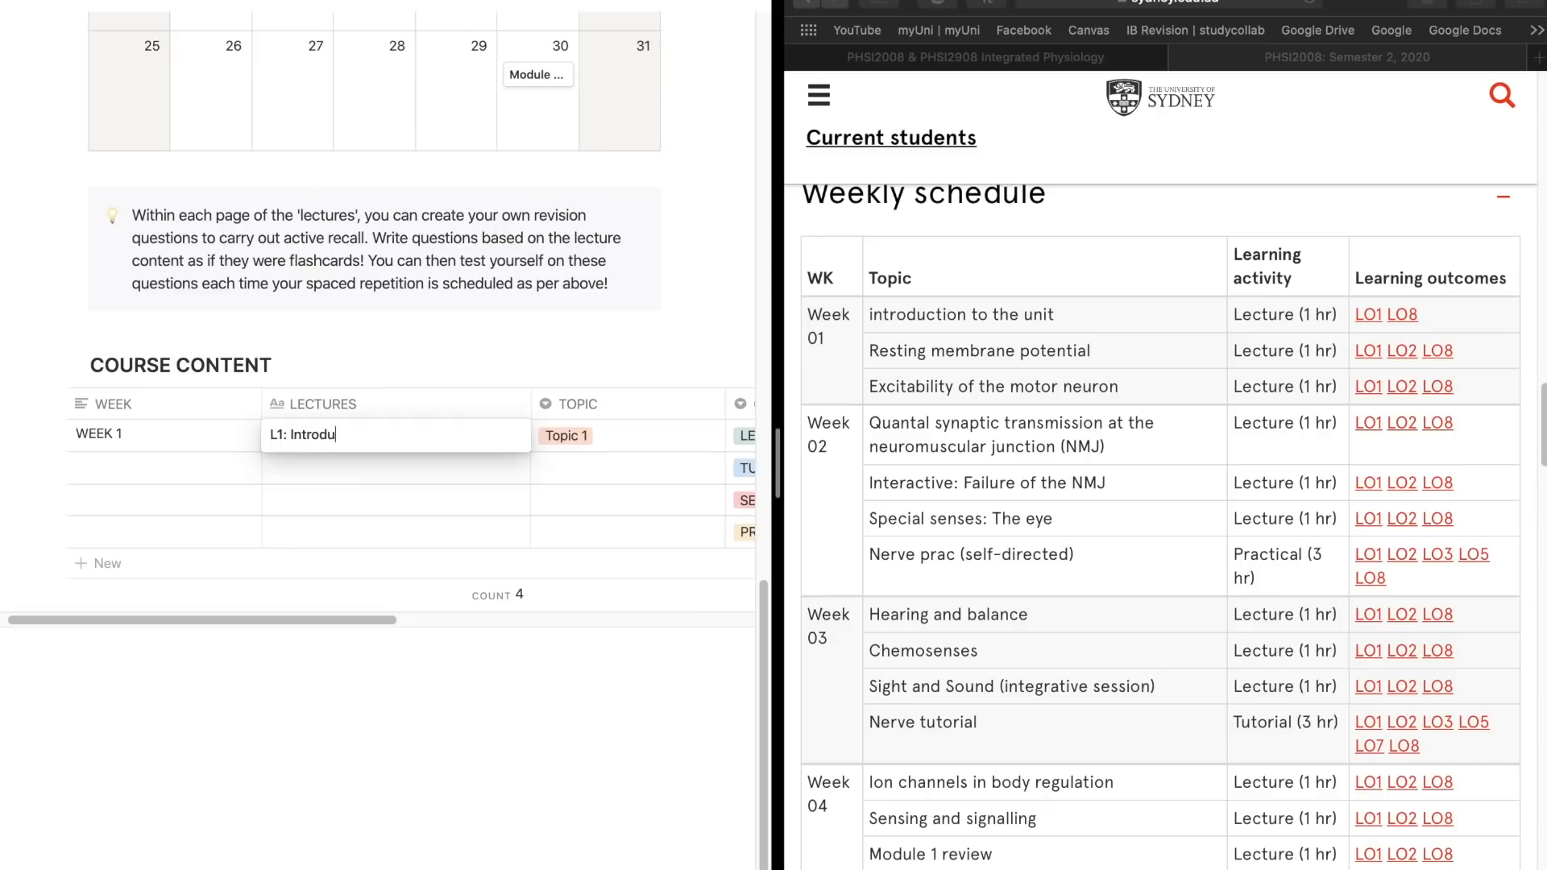
List L1: Introduction for Week 1 and begin L2: Resting Me… below it.
{"action": "type", "text": "ction"}
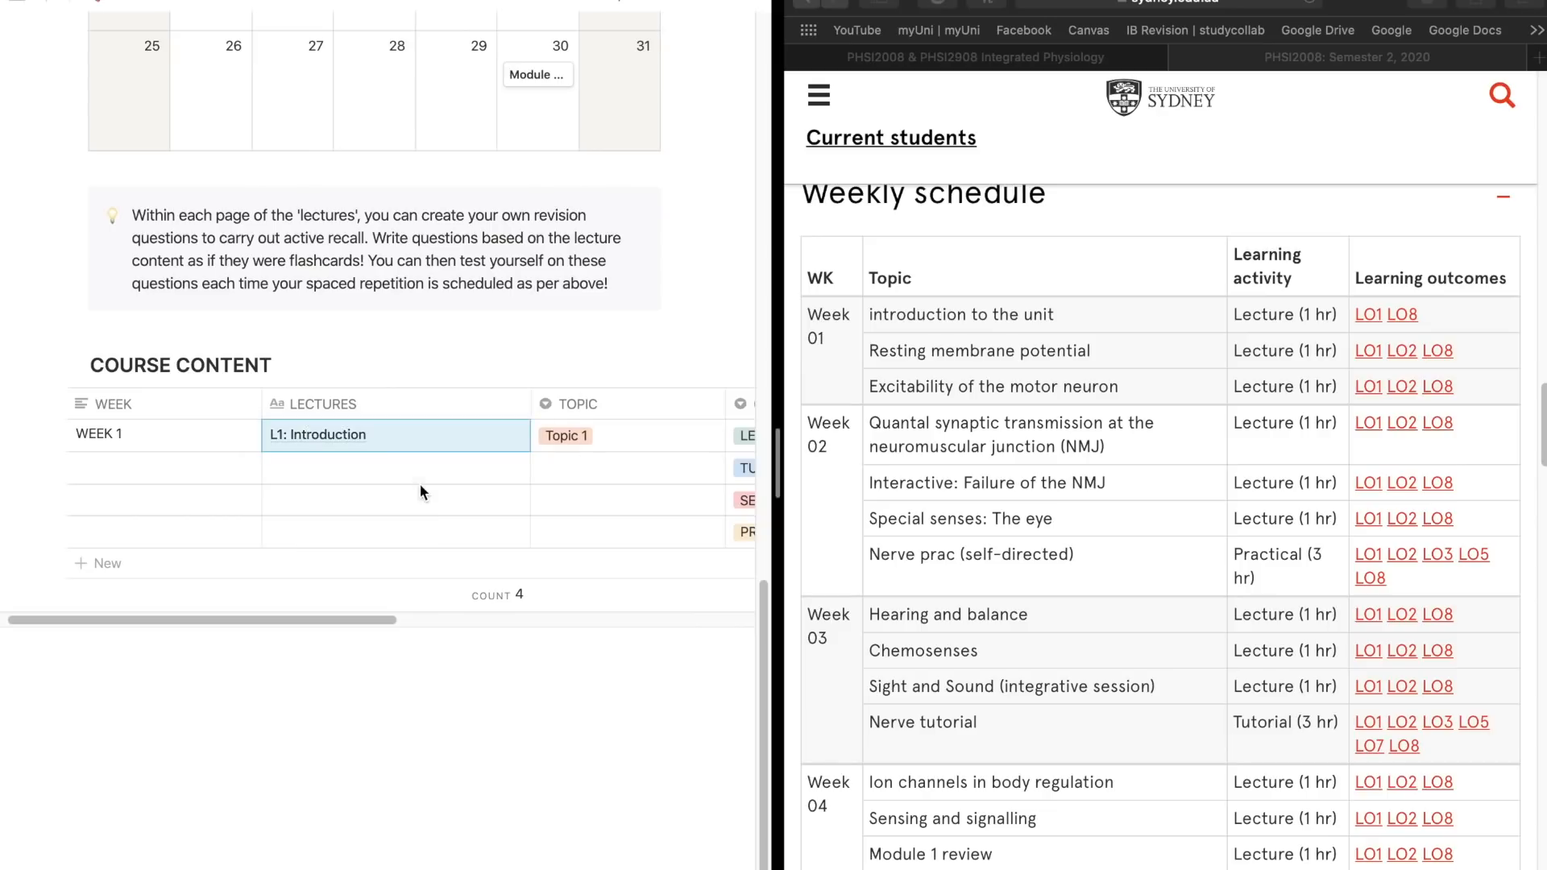
{"action": "type", "text": "L2: Resting Me"}
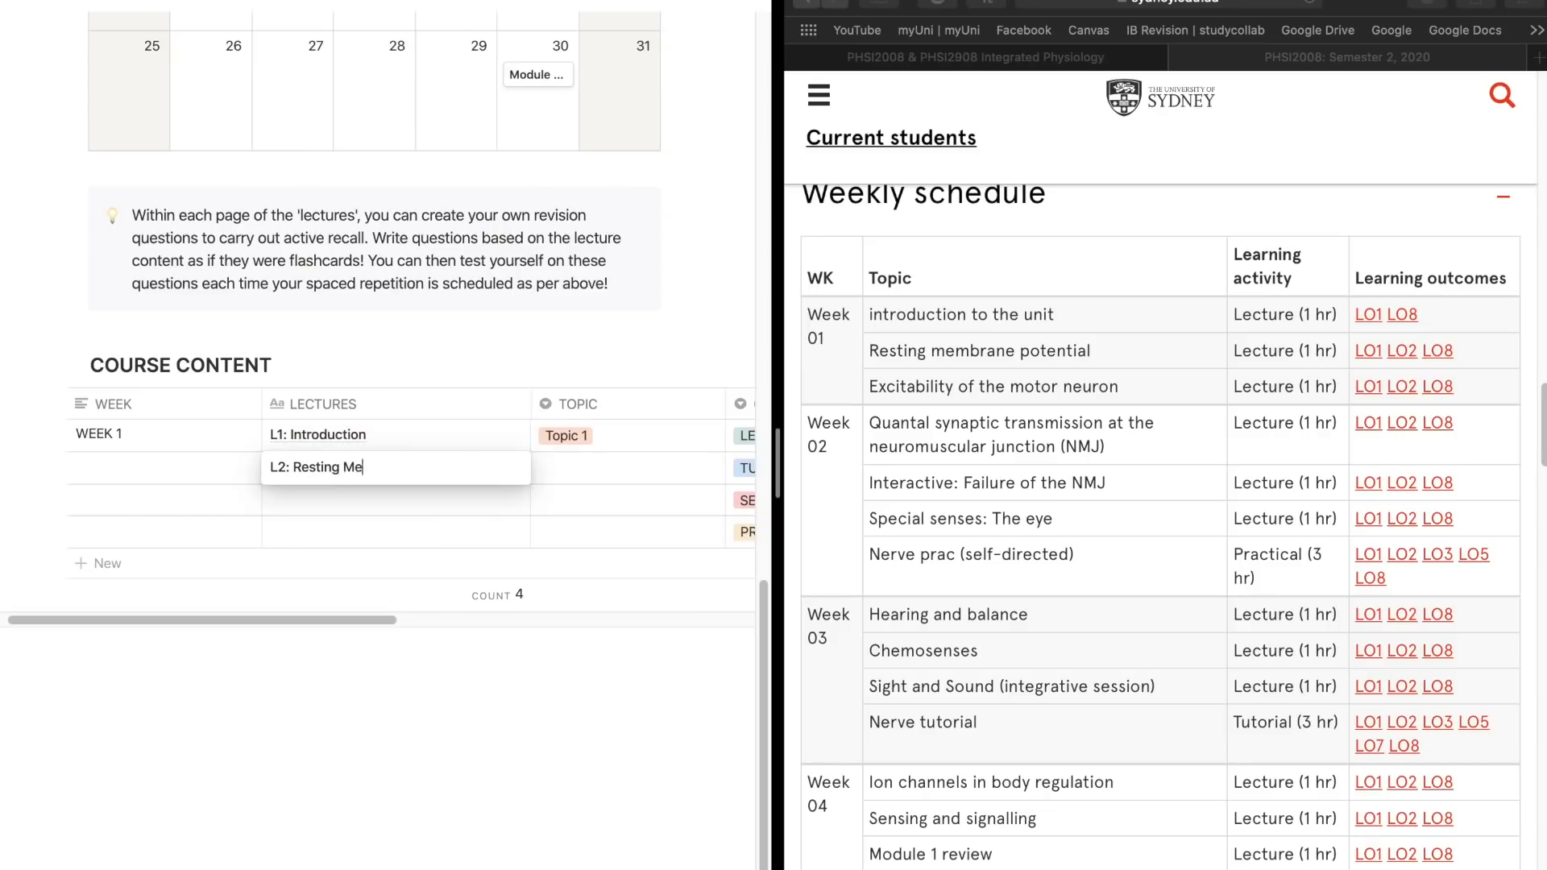